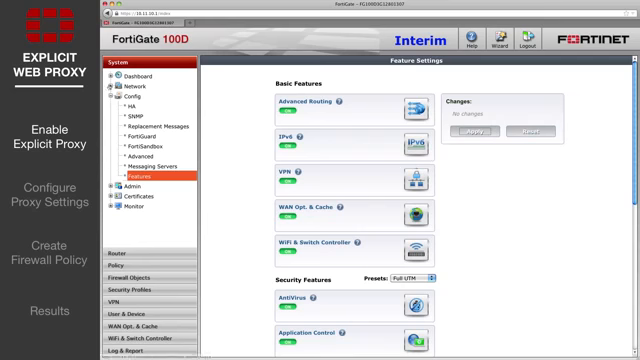
Open the port1 (Internal) interface settings and scroll through its addressing and access options.
{"action": "left_click", "coordinate": [139, 83]}
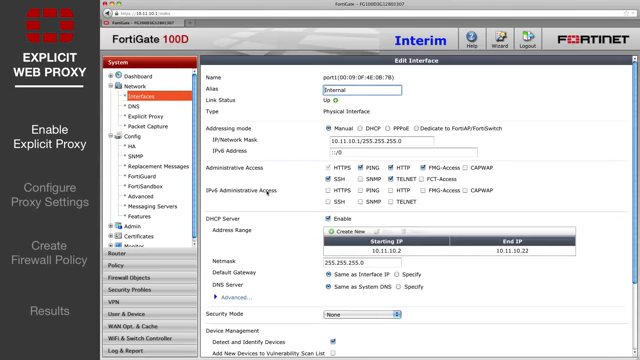
{"action": "scroll", "scroll_direction": "down", "scroll_amount": 3}
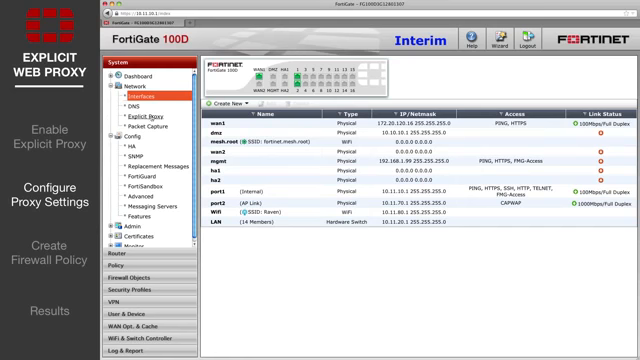
Go to the Explicit Proxy settings page under System > Network.
{"action": "left_click", "coordinate": [152, 115]}
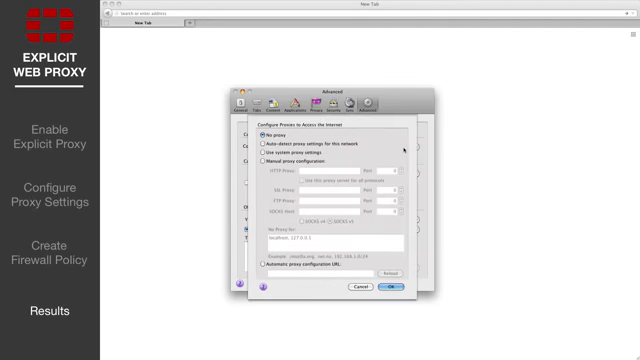
Set Firefox to a manual HTTP proxy at the FortiGate address, port 8080.
{"action": "left_click", "coordinate": [262, 160]}
{"action": "type", "text": "10.11.10.1"}
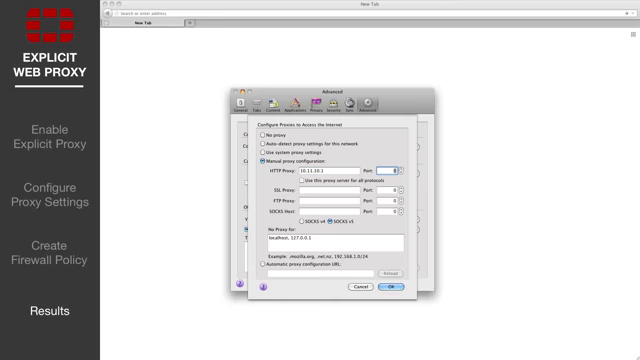
{"action": "type", "text": "8080"}
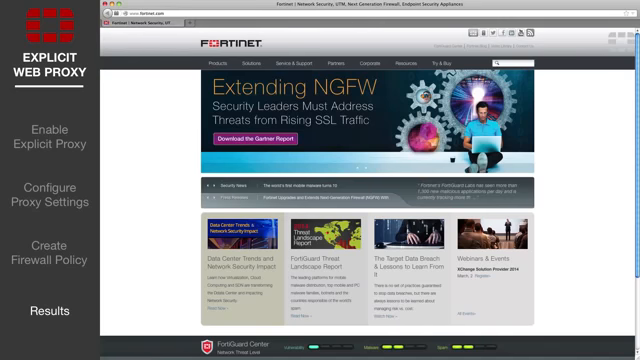
Browse fortinet.com through the proxy and show the Products menu categories.
{"action": "left_click", "coordinate": [211, 61]}
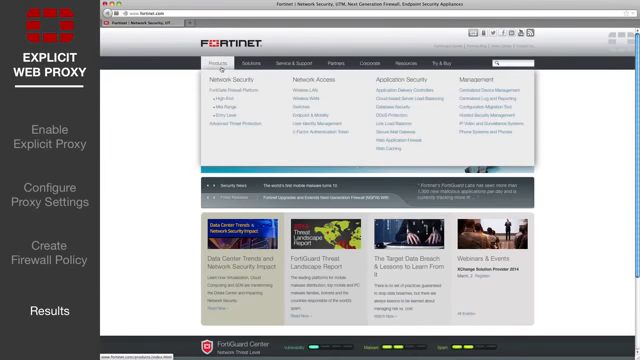